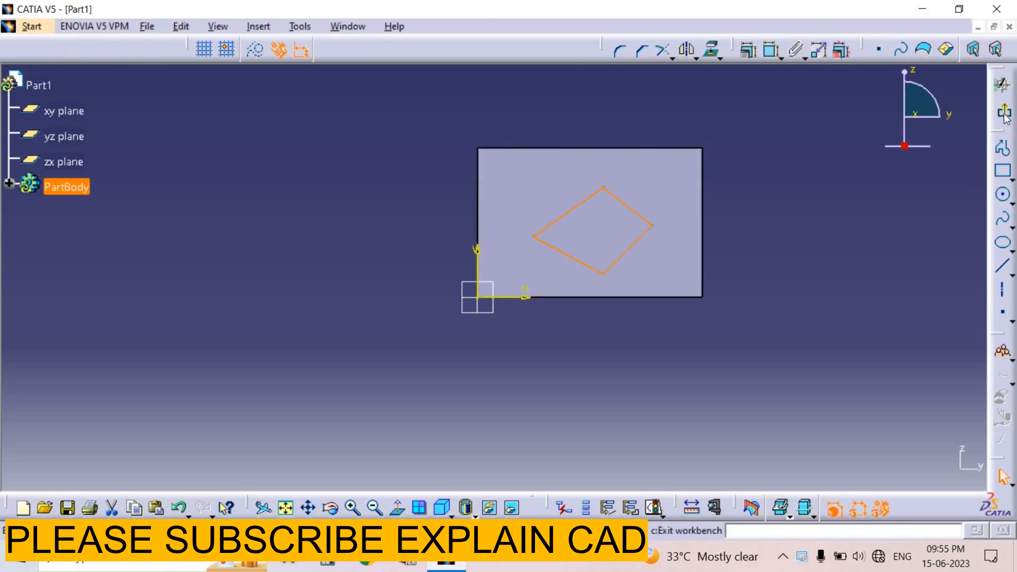
mouse_move(1004, 112)
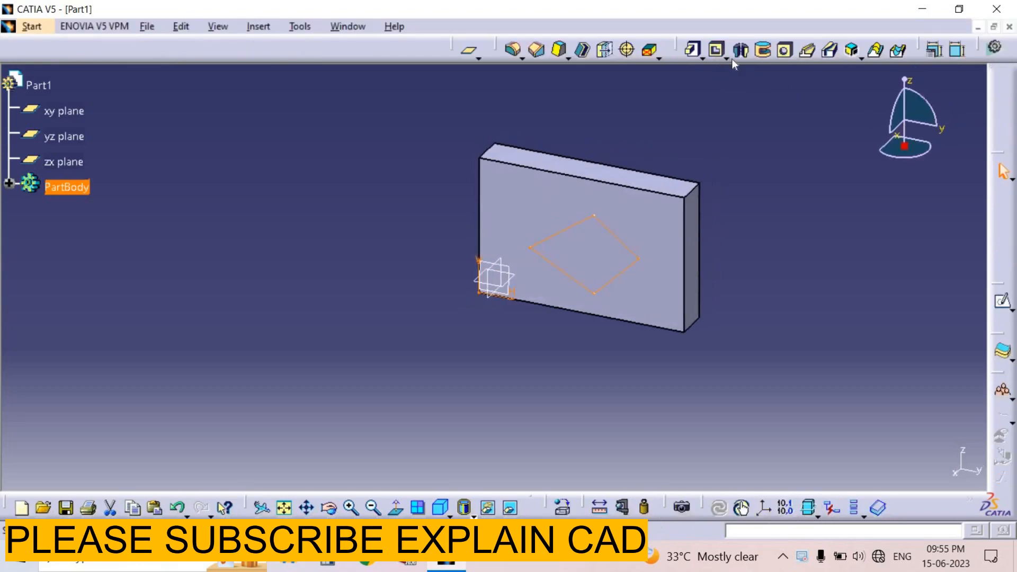
Step: Cut a Dimension-type pocket 25mm deep from the diamond sketch, previewing before confirming
left_click(715, 50)
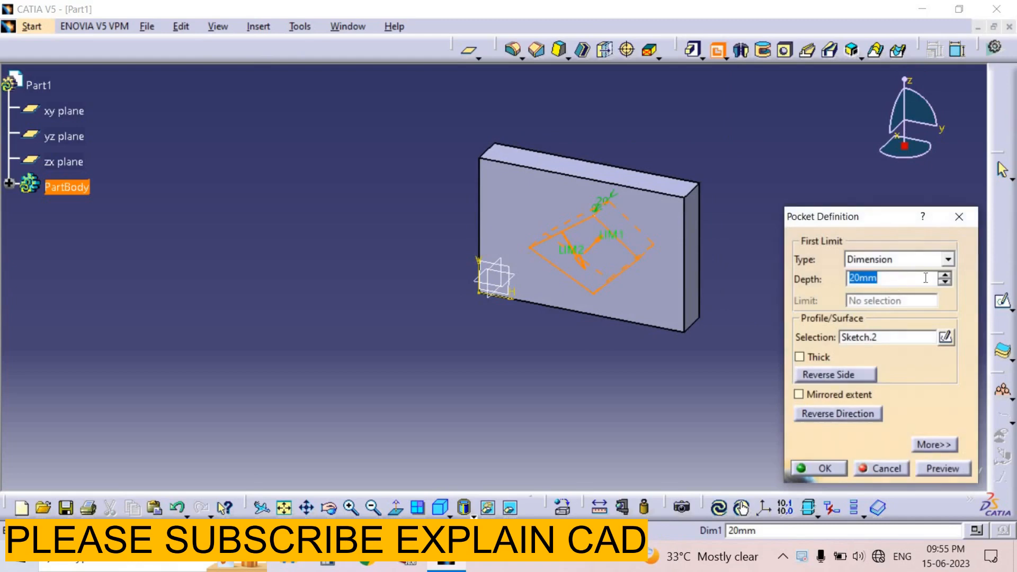
mouse_move(947, 265)
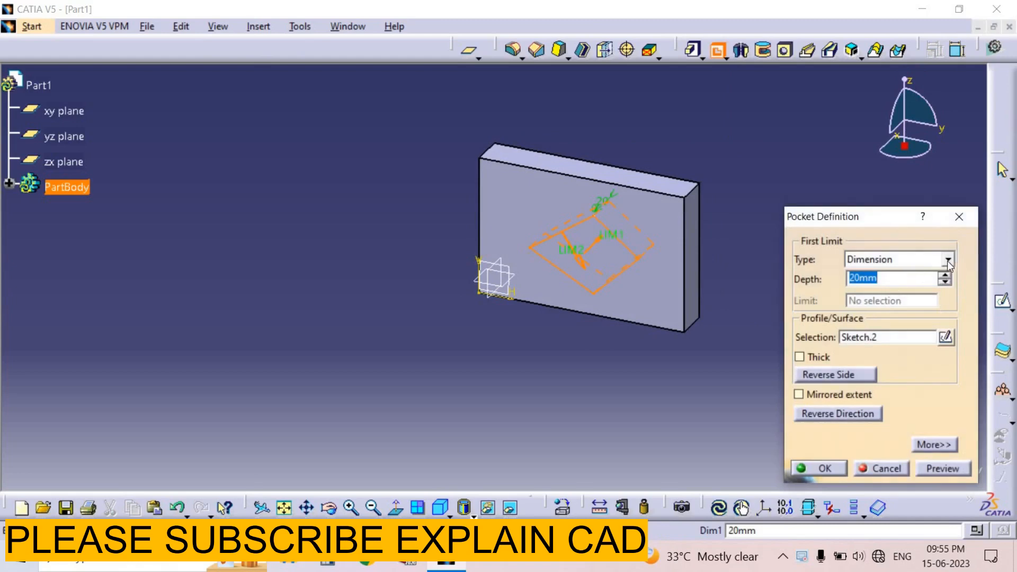
left_click(947, 259)
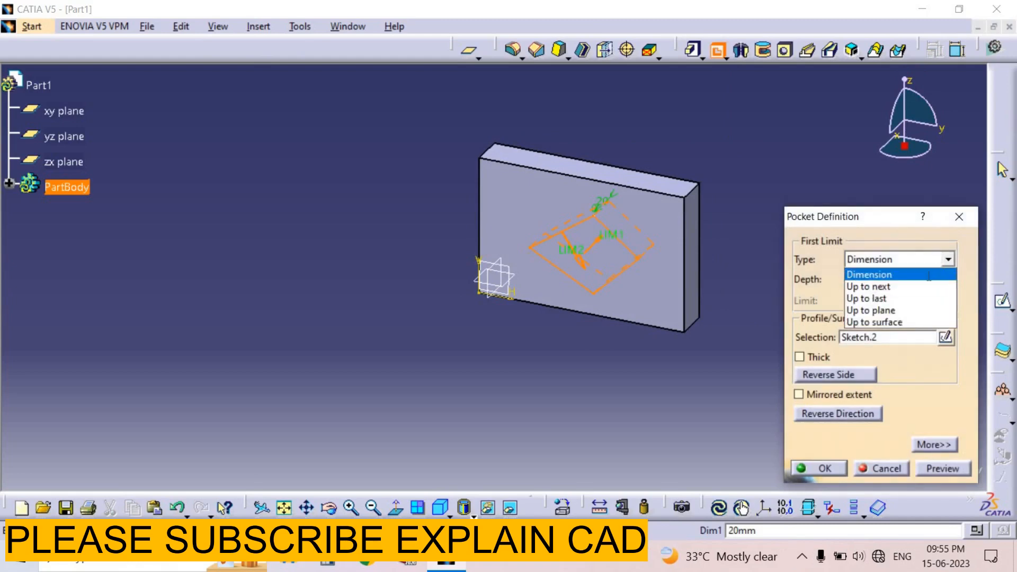
left_click(869, 275)
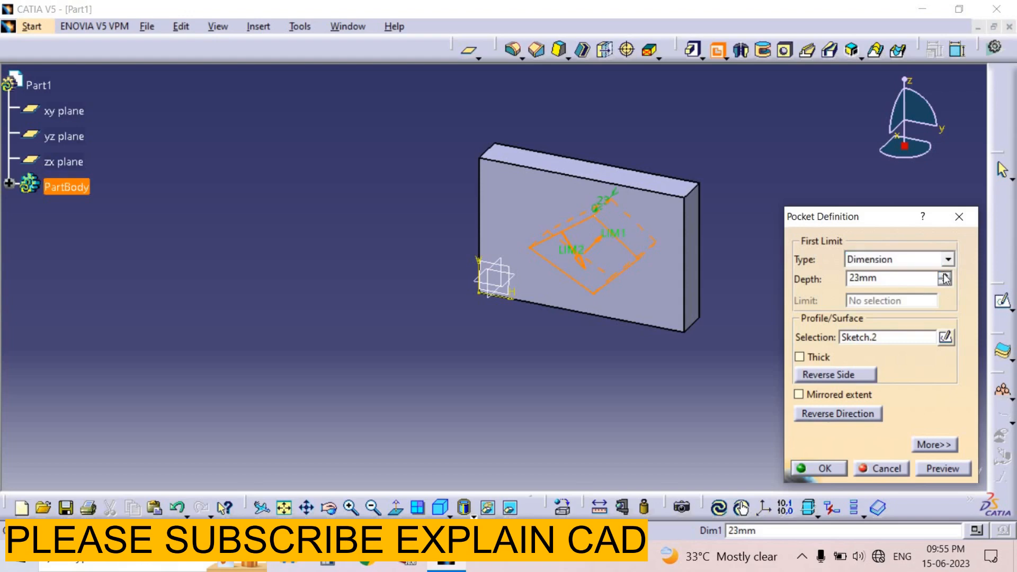
left_click(946, 274)
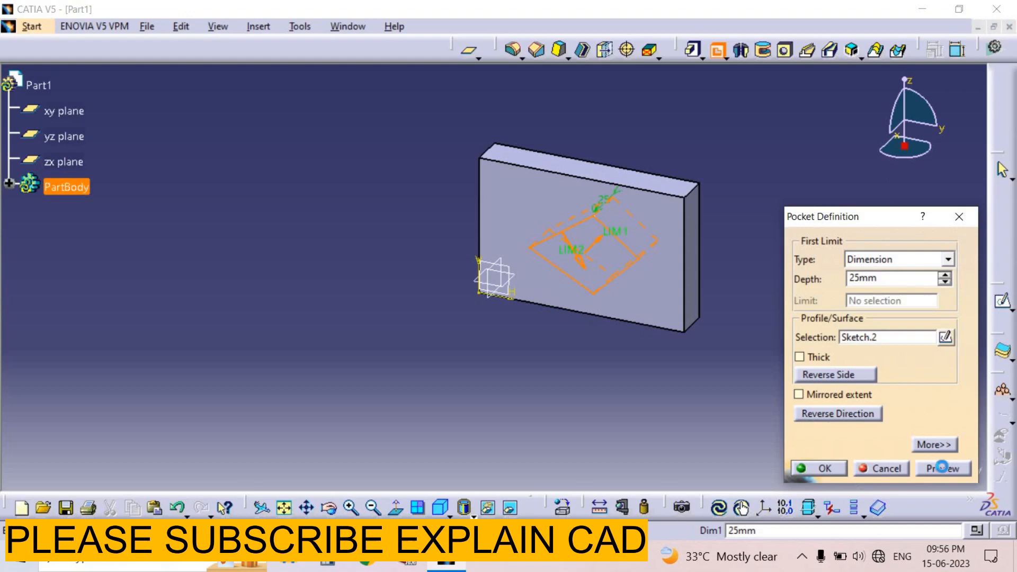
left_click(943, 467)
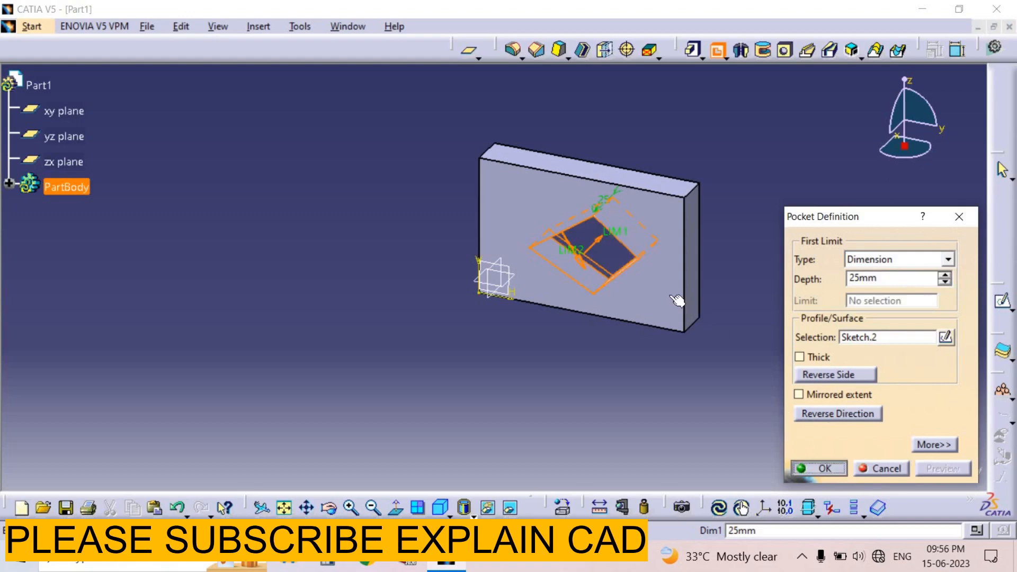
left_click(819, 468)
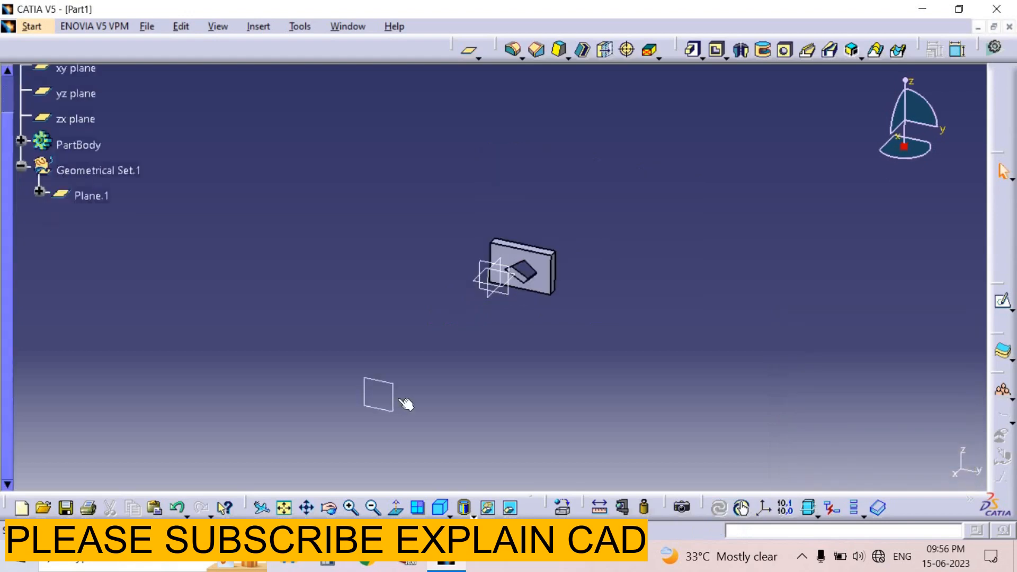
Step: On a sketch over Plane.1, project the pocketed block face and its diamond edges as 3D elements
left_click(377, 396)
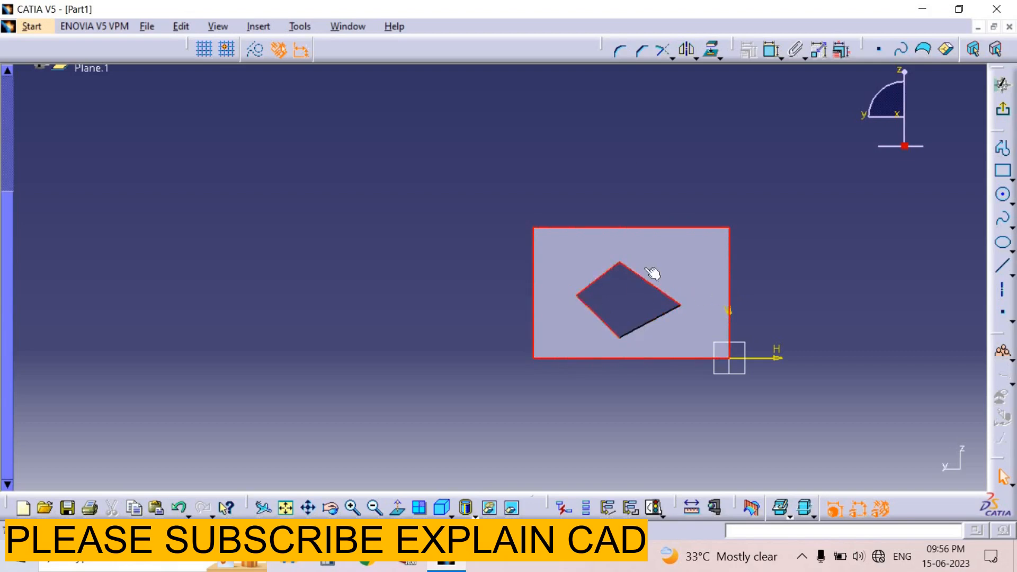
left_click(688, 51)
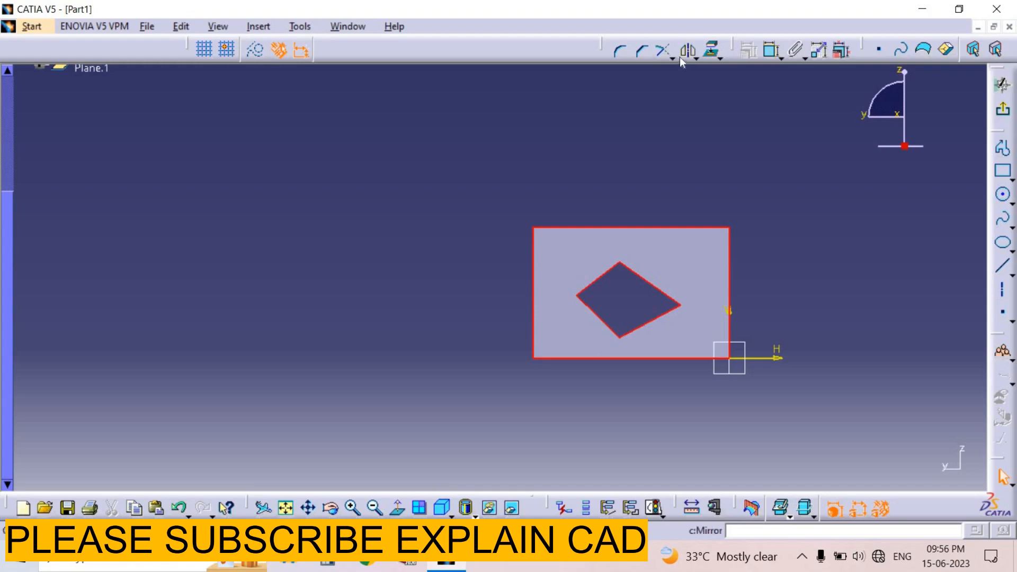
mouse_move(685, 51)
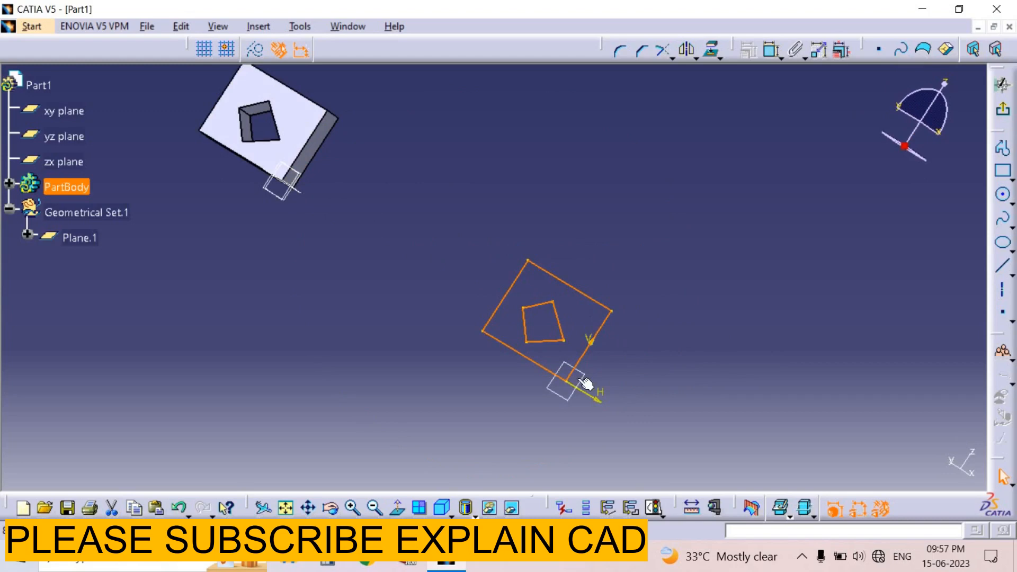
mouse_move(464, 286)
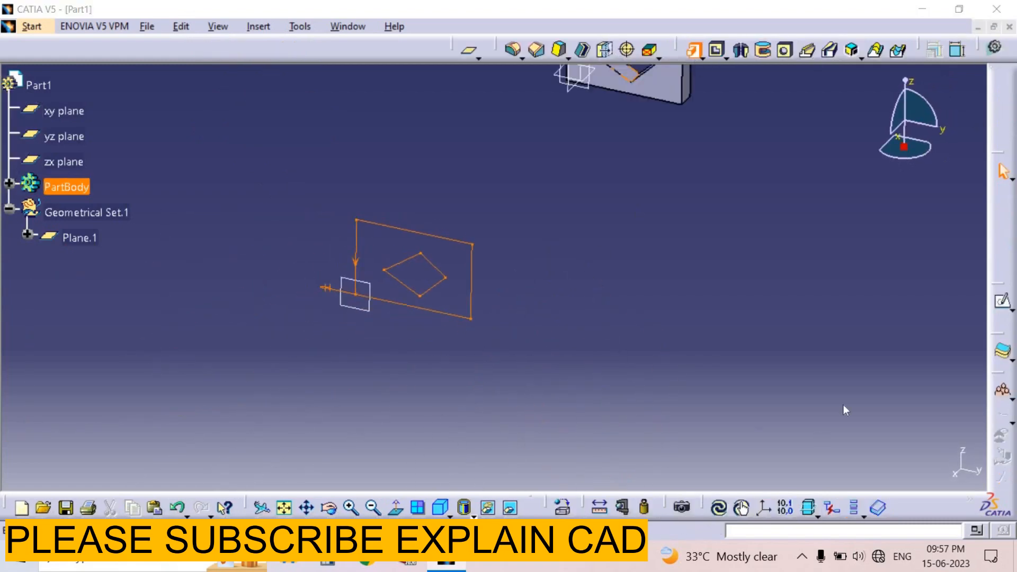
Step: Pad Sketch.3 to a 45mm length, forming a second block with a diamond opening
left_click(556, 50)
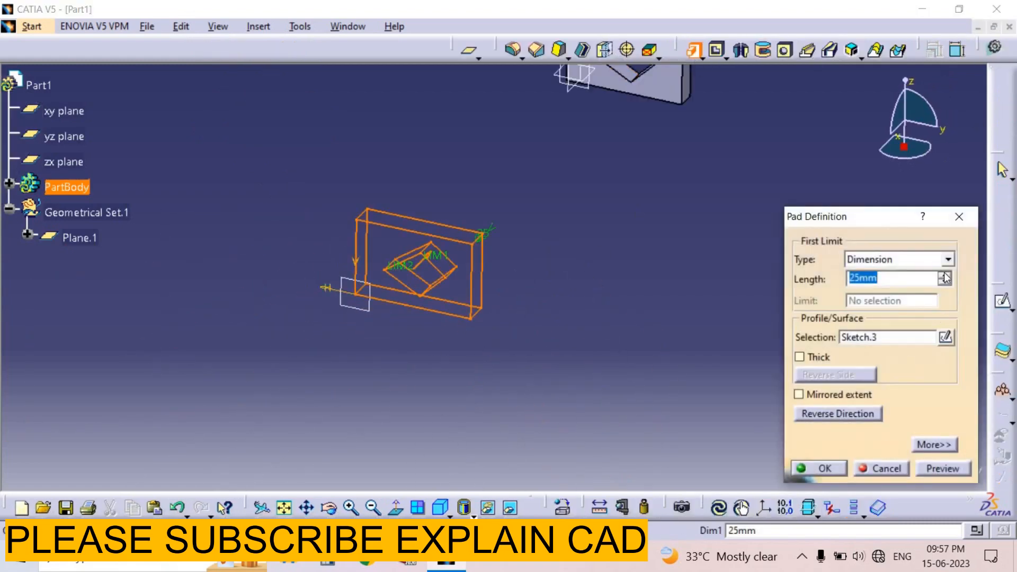
left_click(945, 275)
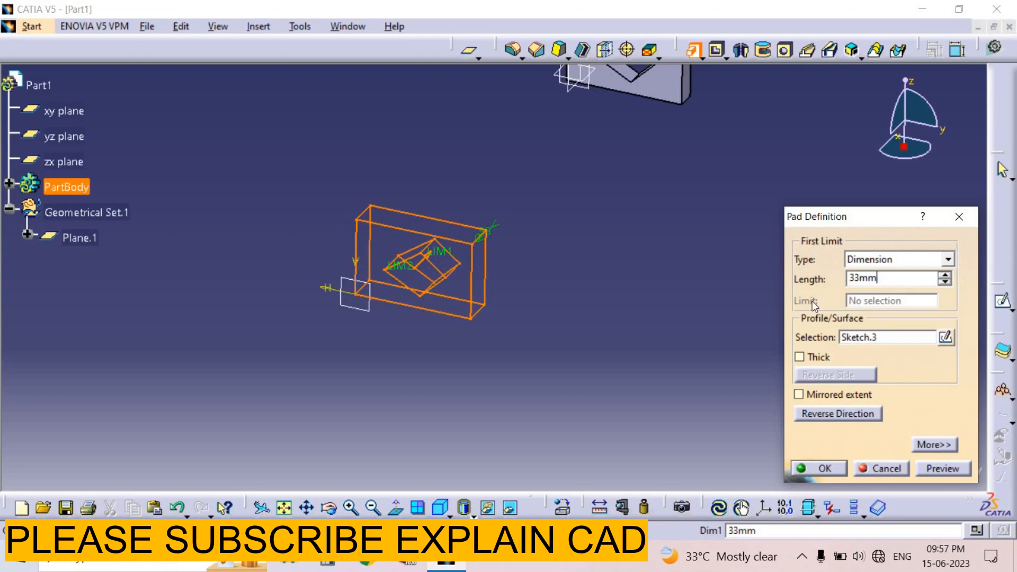
type("4")
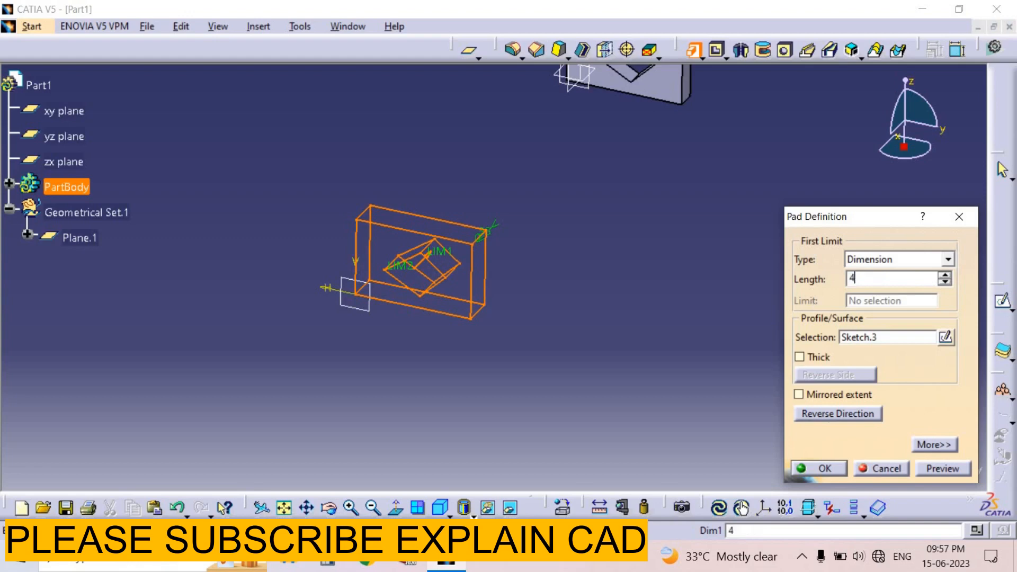
type("5")
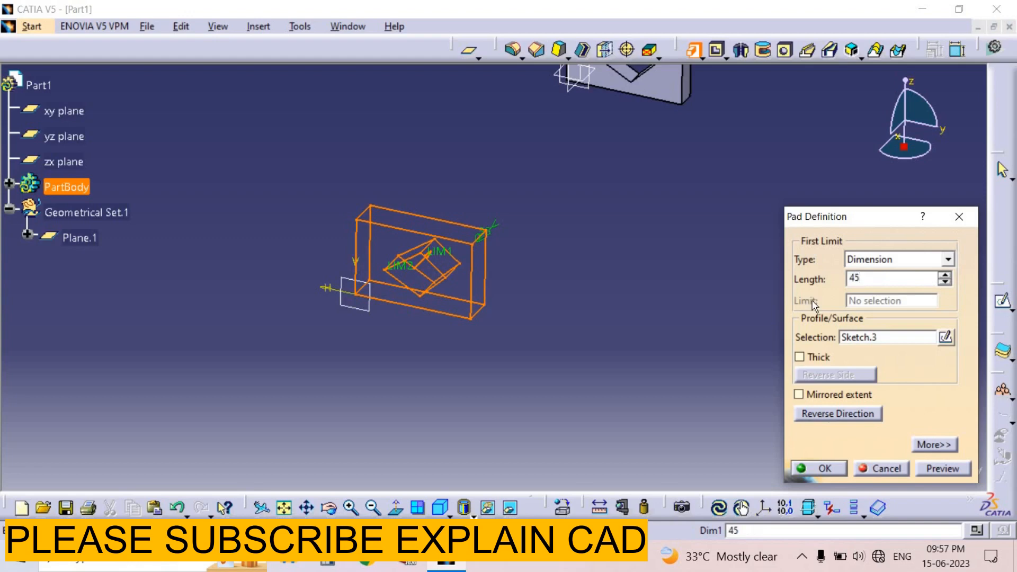
left_click(817, 467)
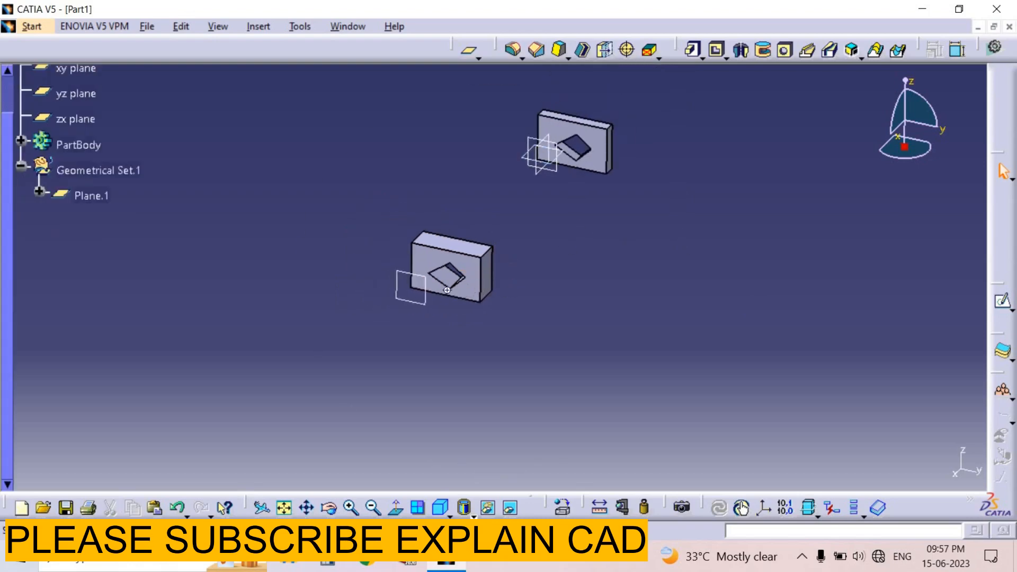
Step: Capture the padded block's top-face profile as projected 3D elements in a new sketch
left_click(79, 144)
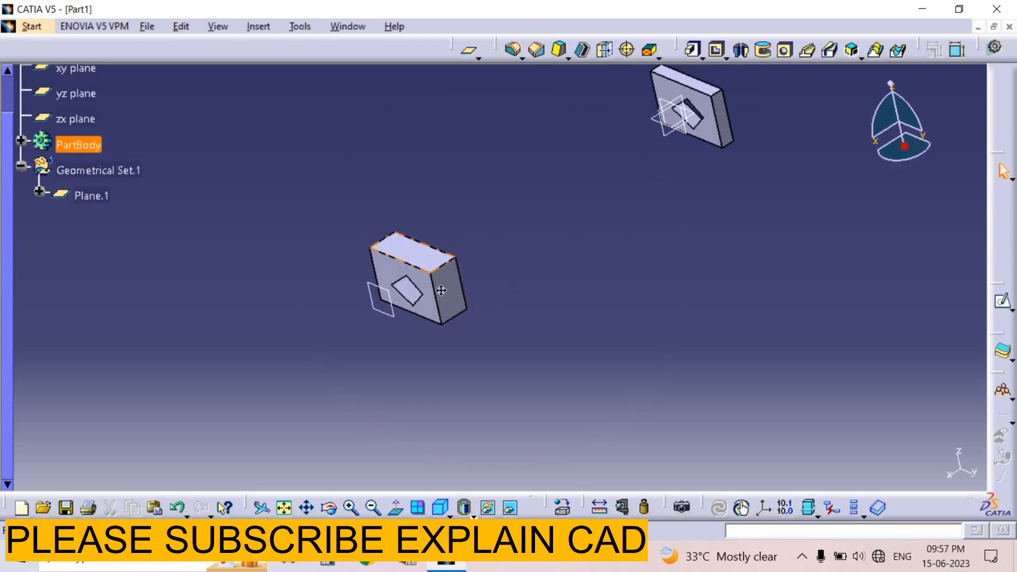
left_click_drag(441, 291, 513, 334)
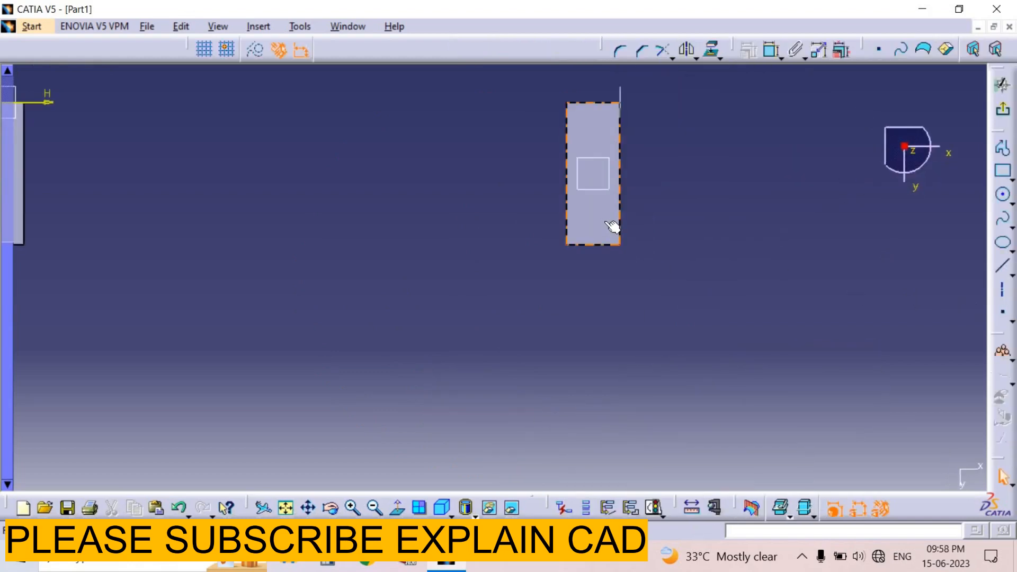
mouse_move(712, 49)
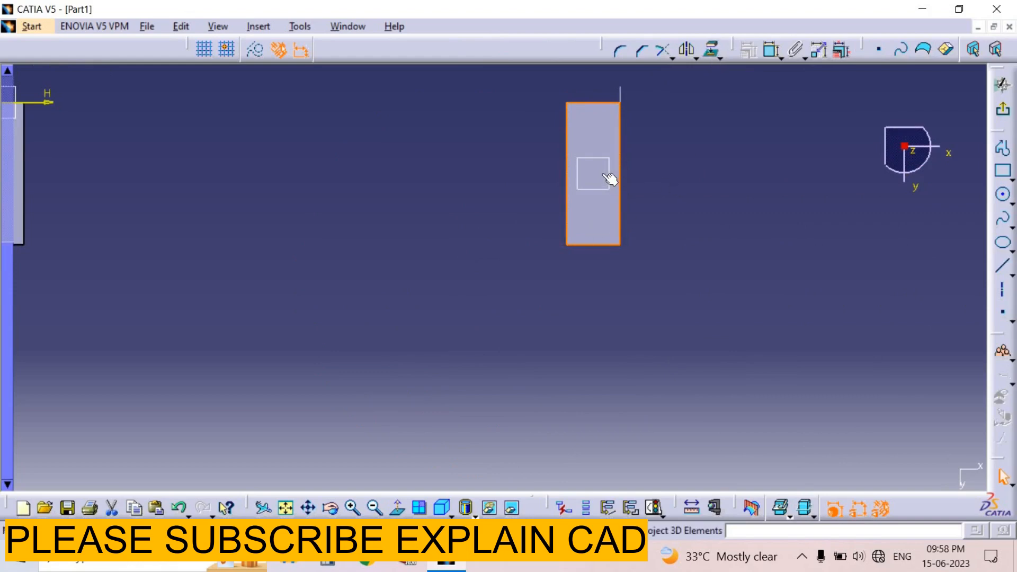
left_click_drag(594, 175, 502, 256)
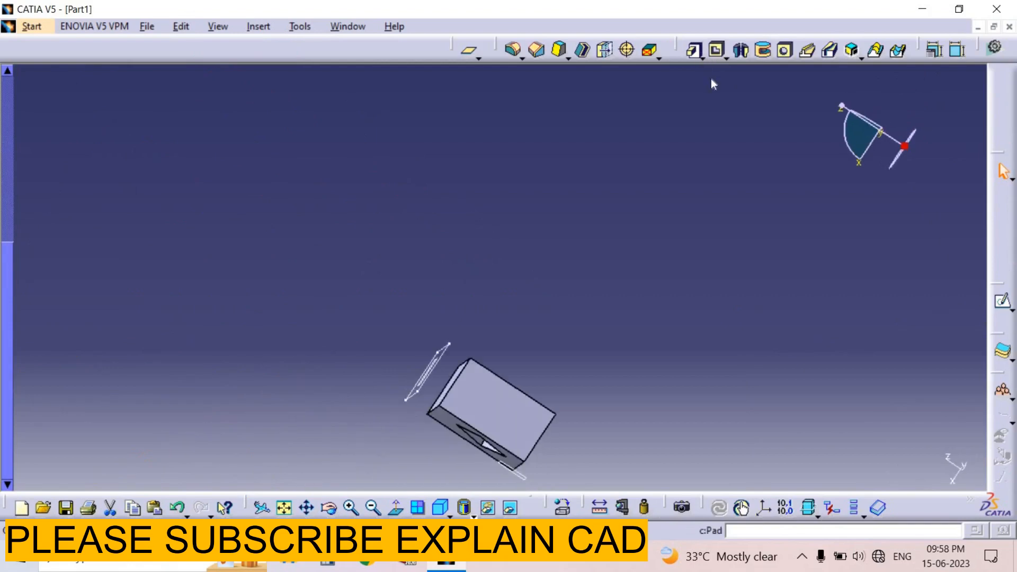
Step: Pad Sketch.4 45mm into a third block beside the others and inspect both blocks
left_click(692, 51)
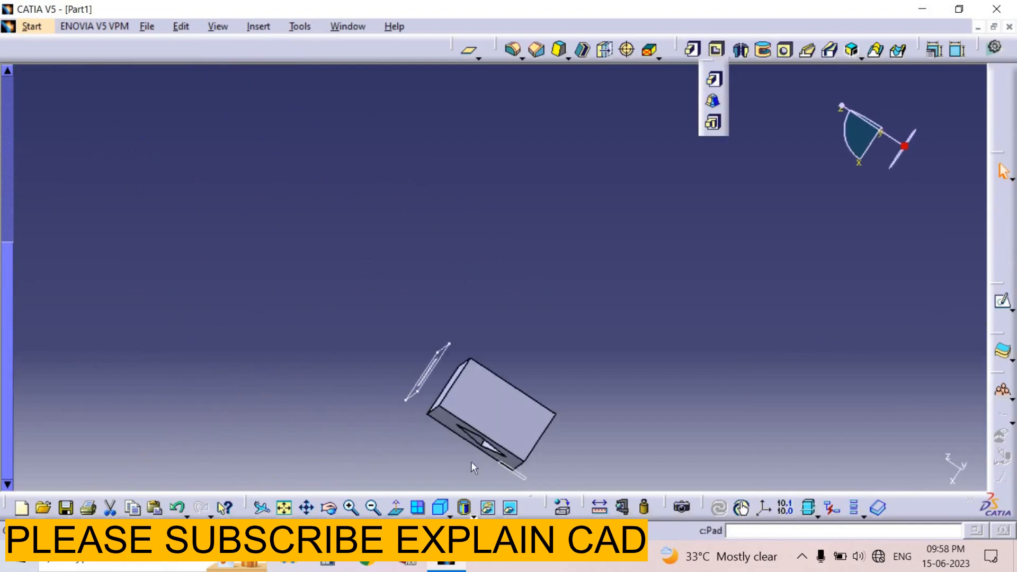
left_click(690, 50)
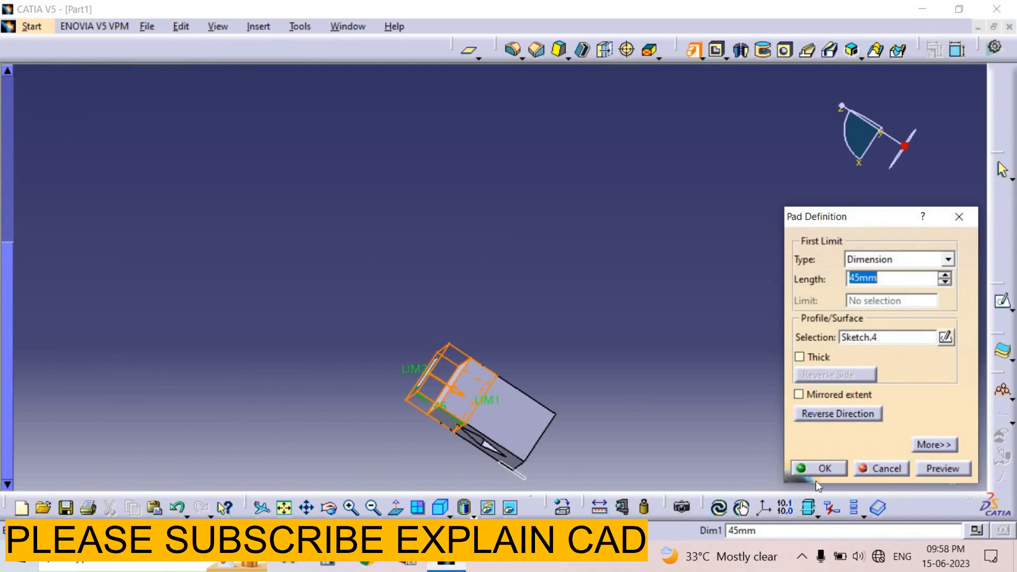
left_click(817, 467)
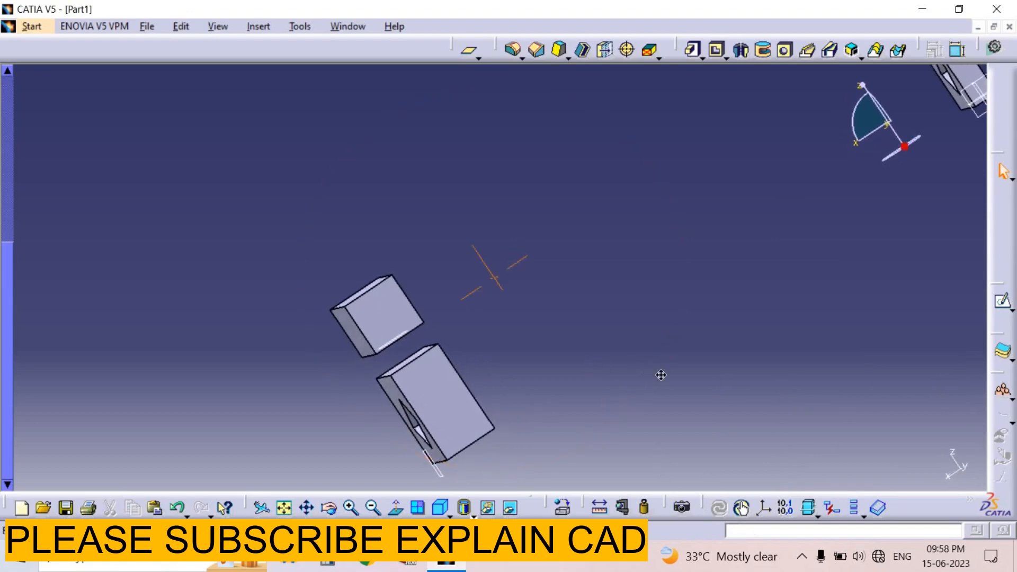
left_click_drag(660, 374, 553, 403)
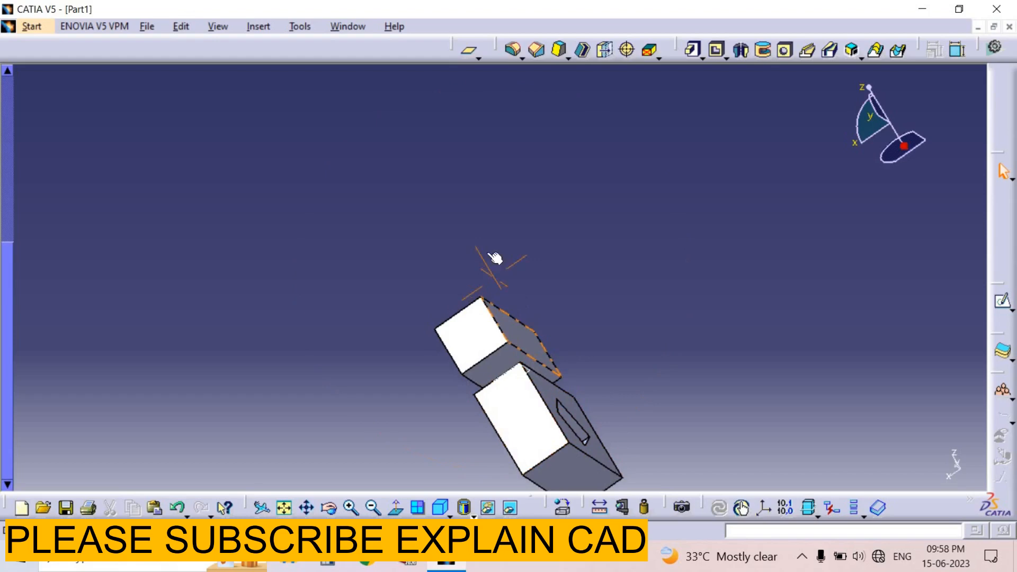
left_click_drag(496, 258, 427, 237)
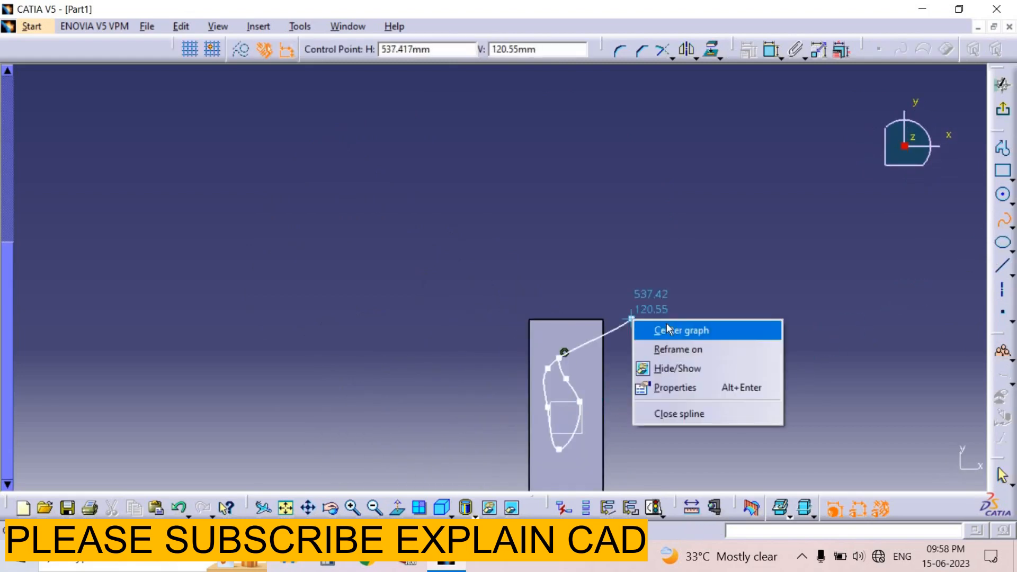
Step: Close the drawn spline into a loop on the new block's face
left_click(682, 329)
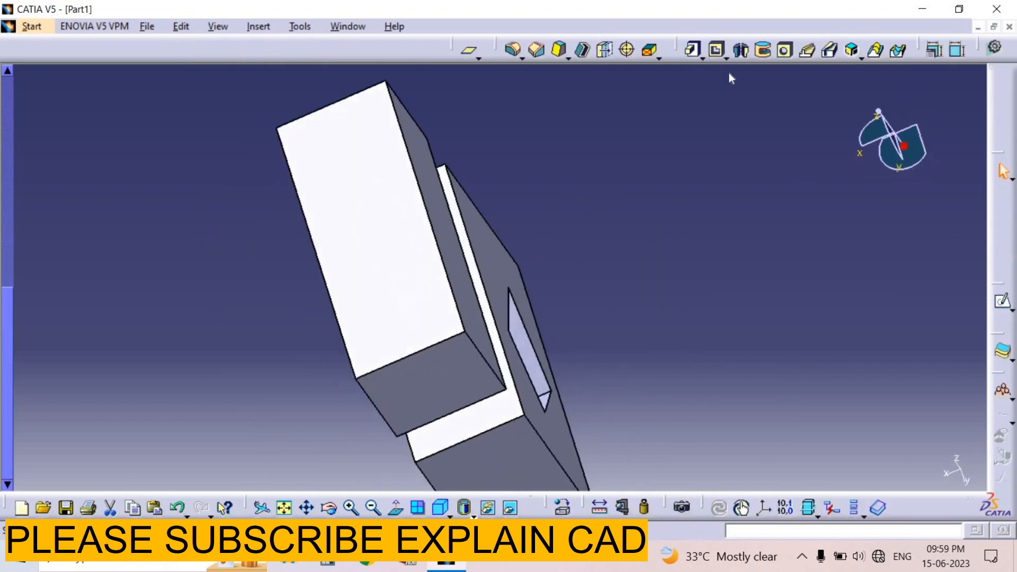
Step: Cut Sketch.5 as a 45mm pocket through the third block and inspect the spline opening
left_click(715, 50)
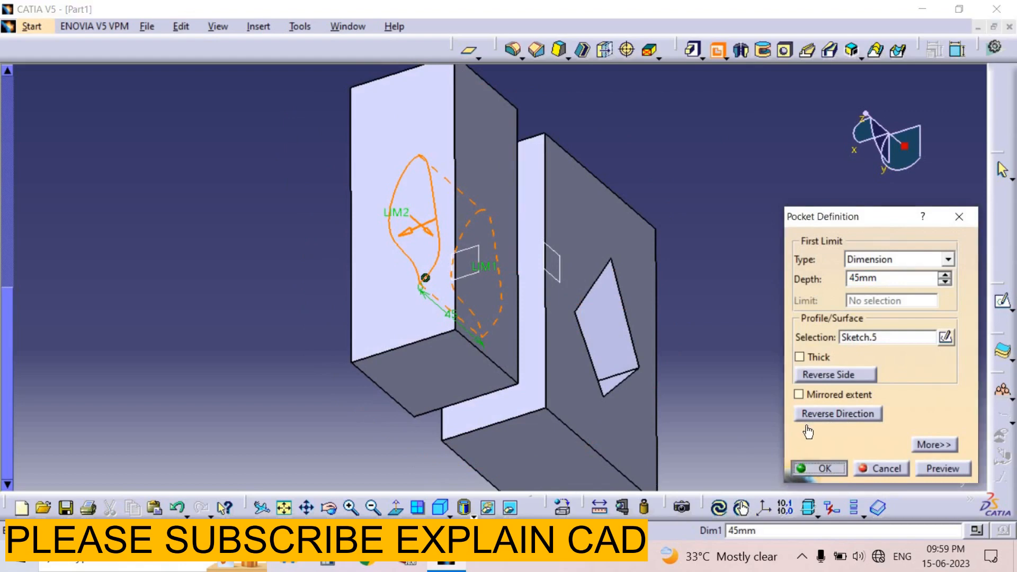
left_click(823, 467)
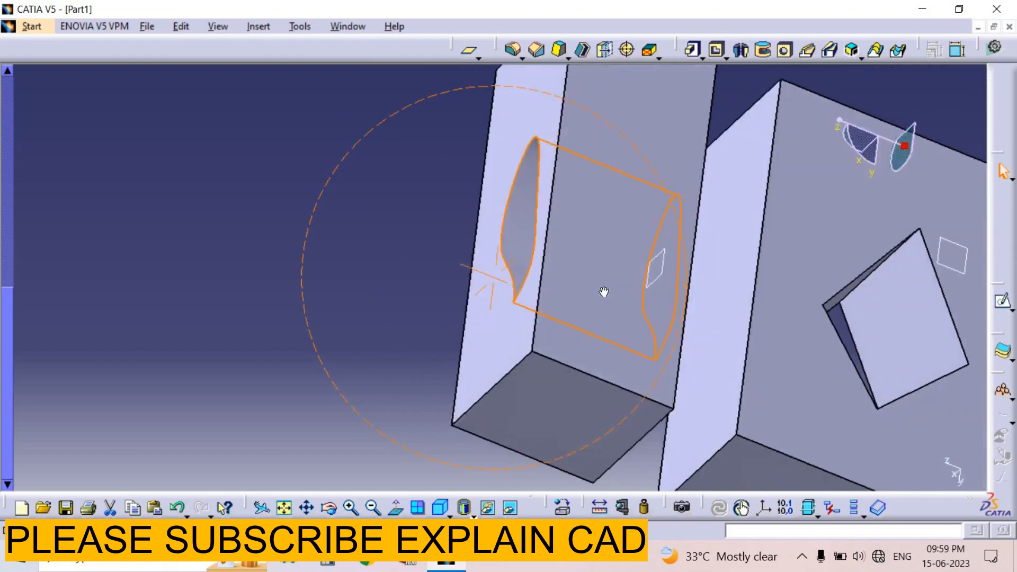
left_click_drag(603, 292, 682, 363)
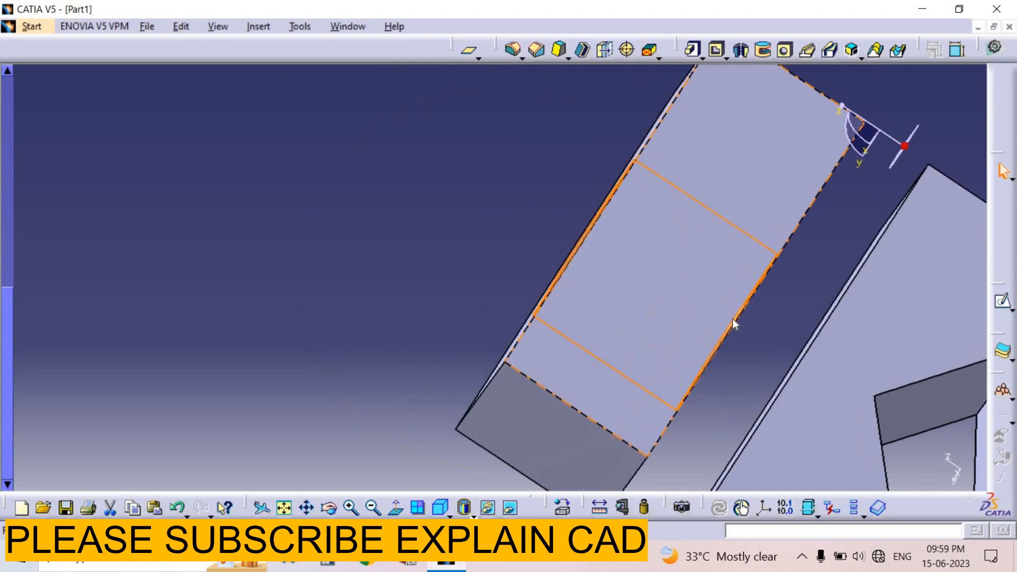
right_click(621, 329)
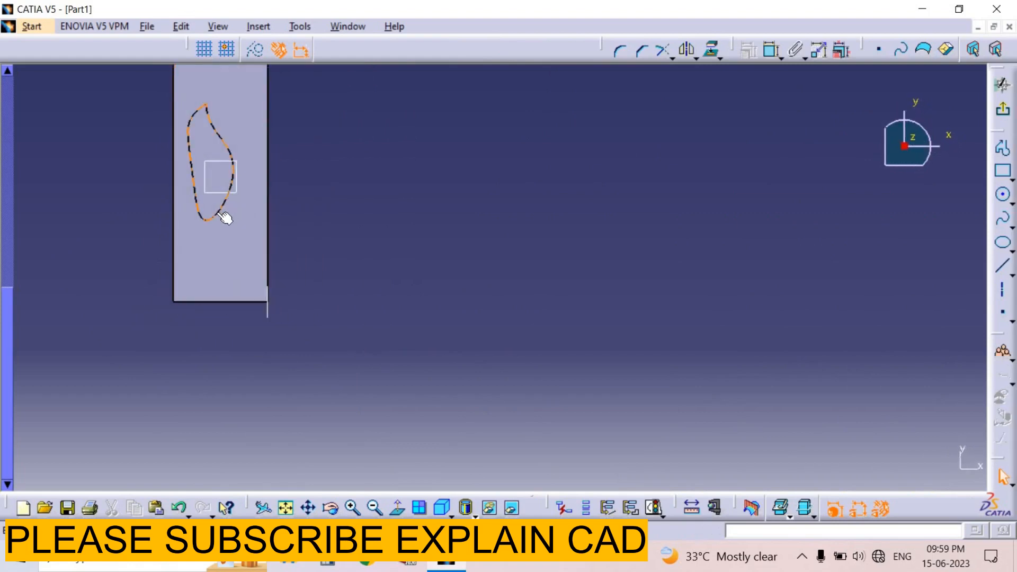
Step: Project the spline pocket edge into a sketch on the neighbouring block face
left_click(710, 50)
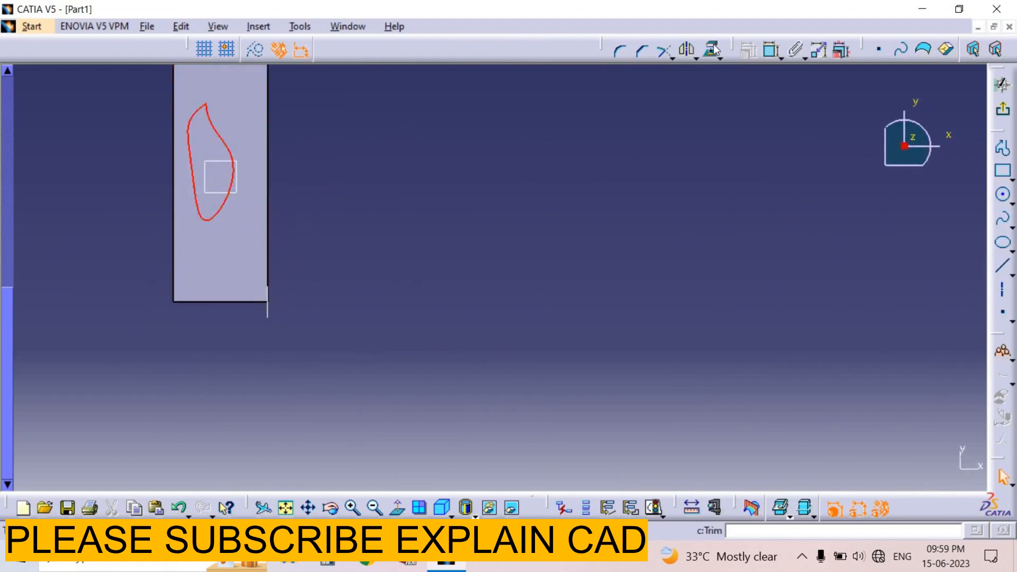
left_click(214, 214)
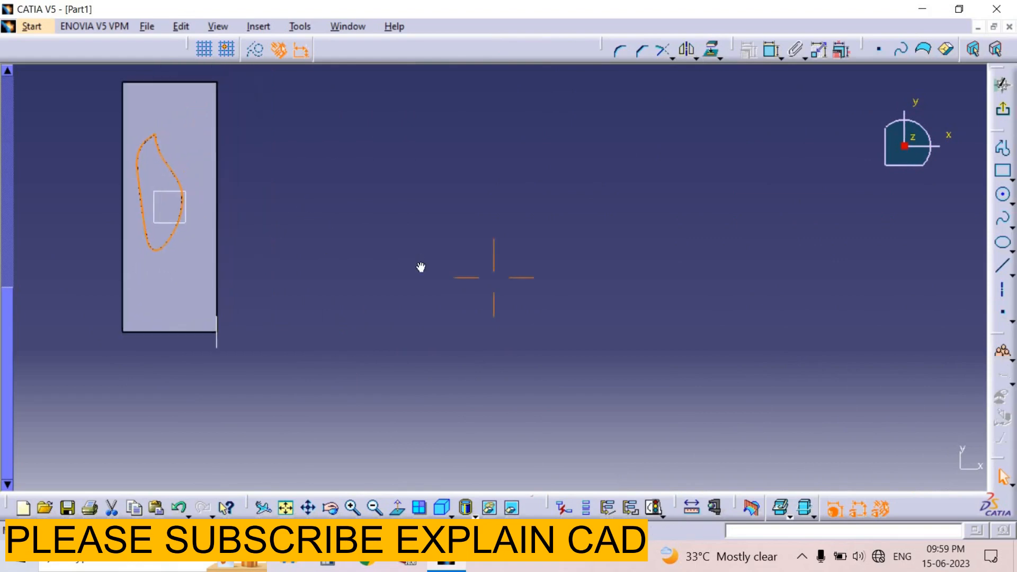
left_click_drag(422, 266, 351, 253)
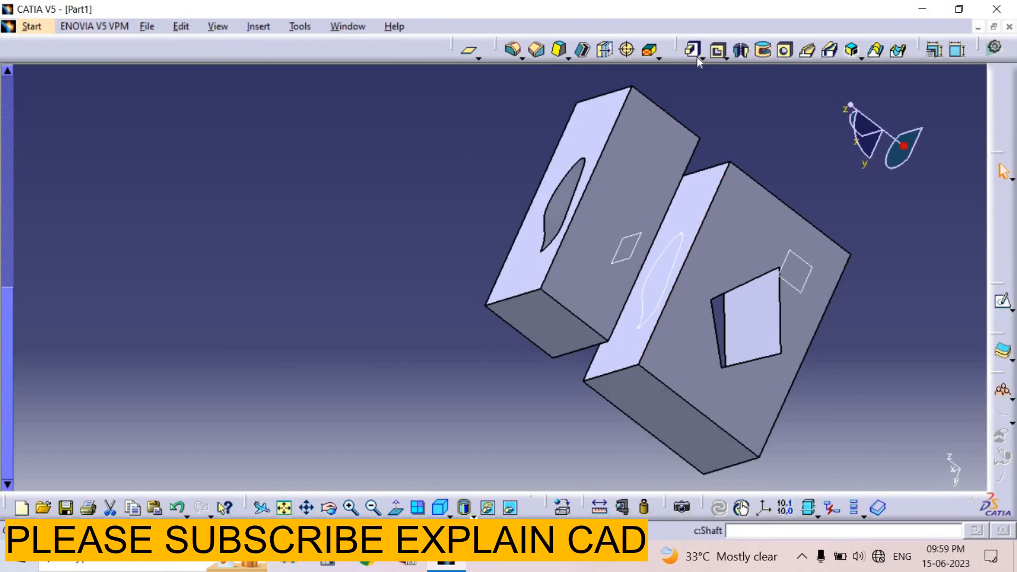
Step: Pad Sketch.6 by 15mm into a spline-shaped boss against the pocket and view it
left_click(691, 49)
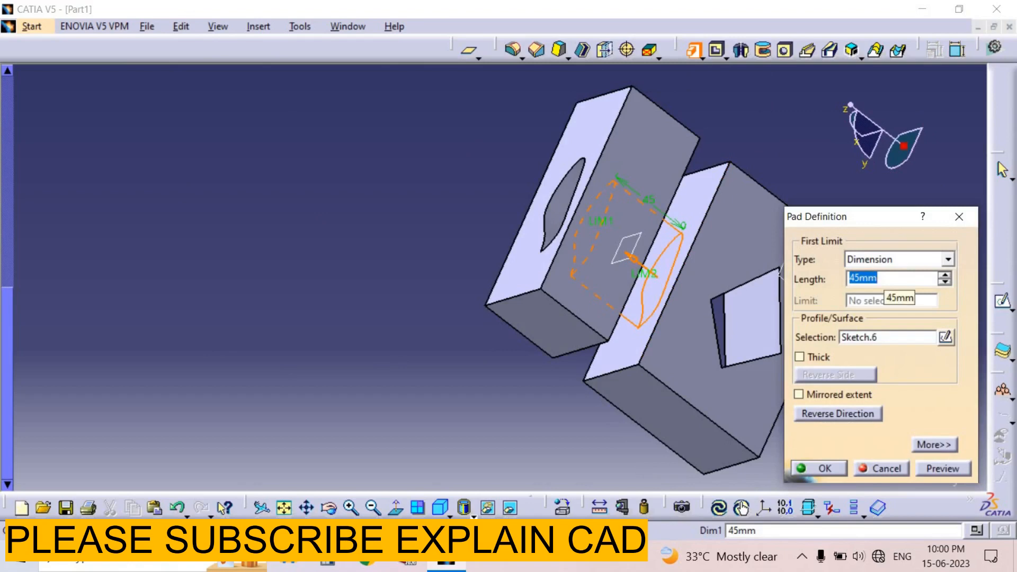
type("15")
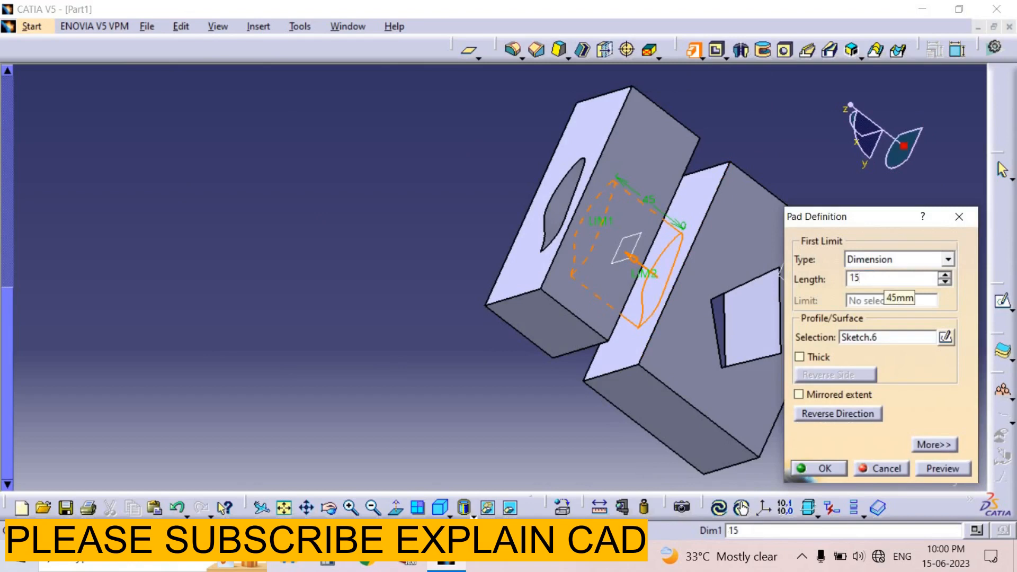
left_click(817, 467)
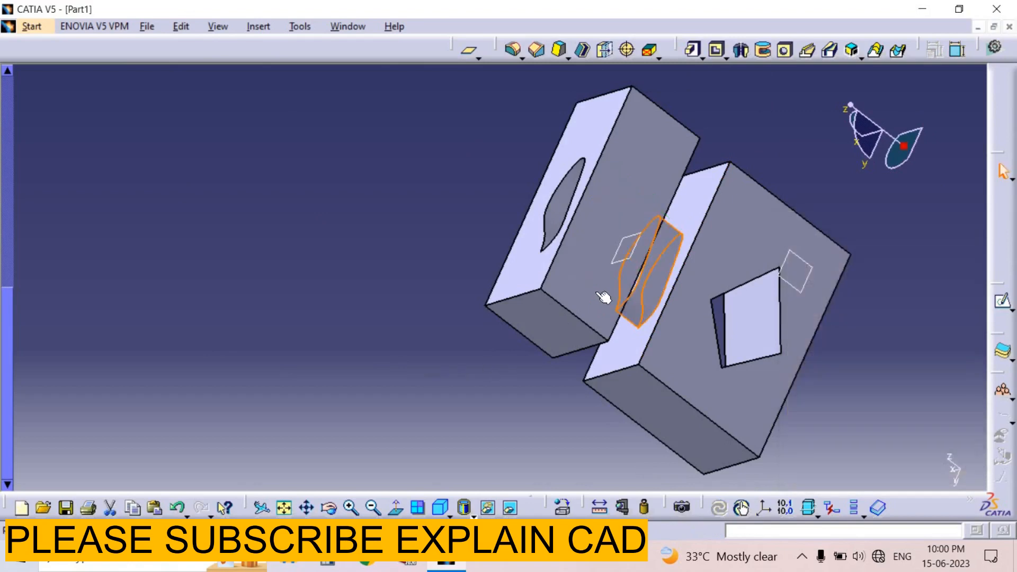
left_click_drag(603, 297, 455, 353)
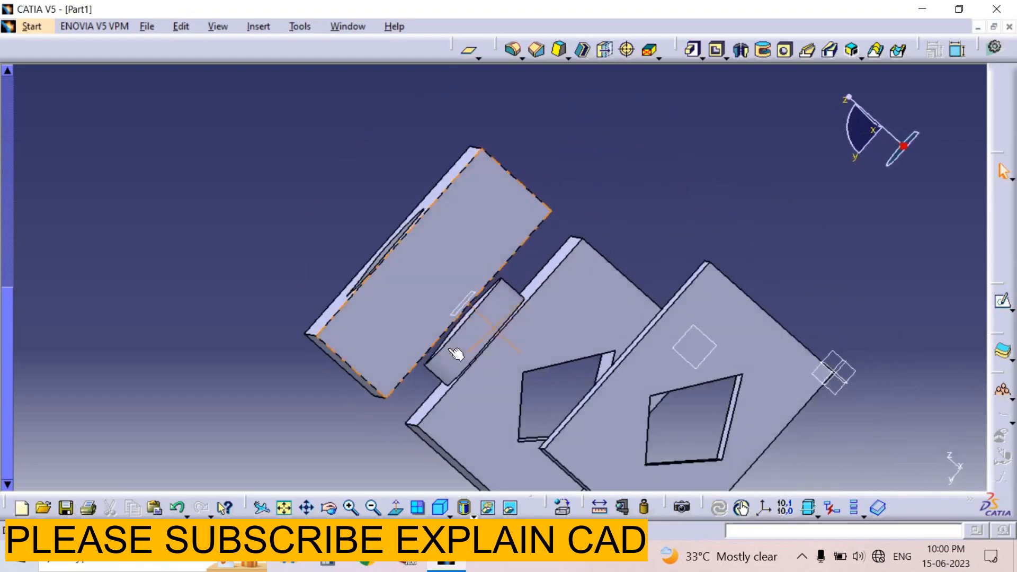